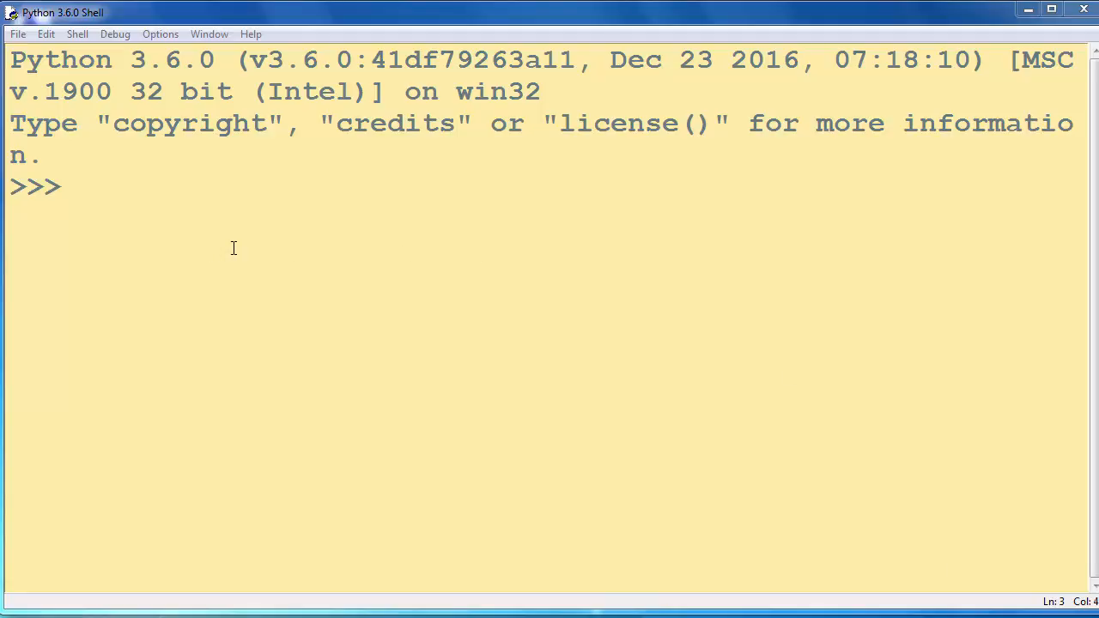
{"action": "mouse_move", "coordinate": [192, 226]}
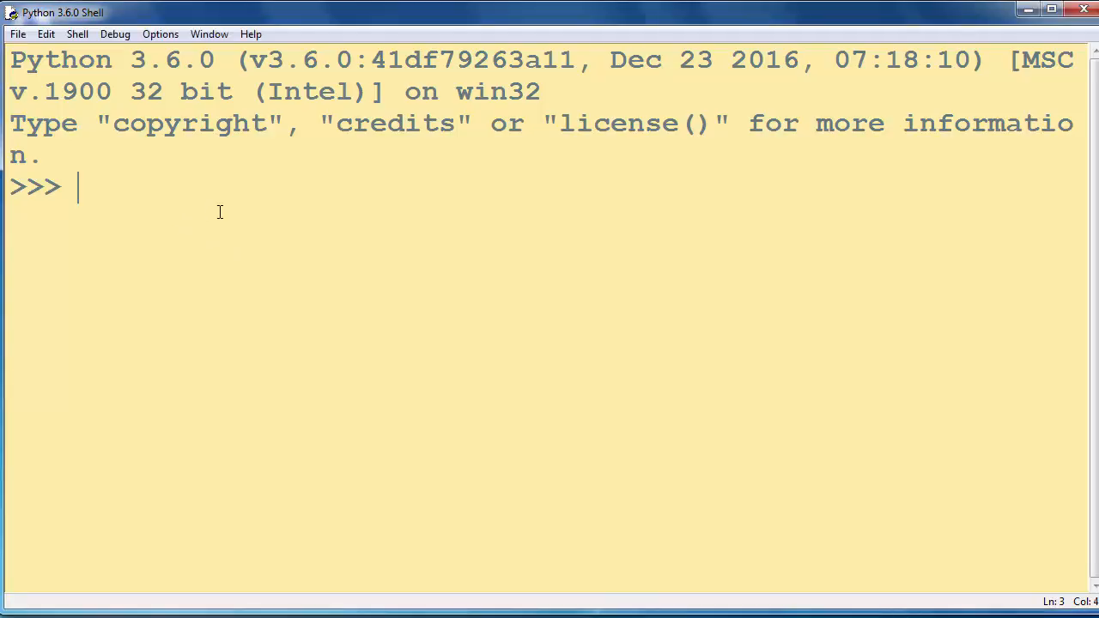
- Run the bare annotation `my_int : int` at the prompt and begin the next line
{"action": "type", "text": "my_"}
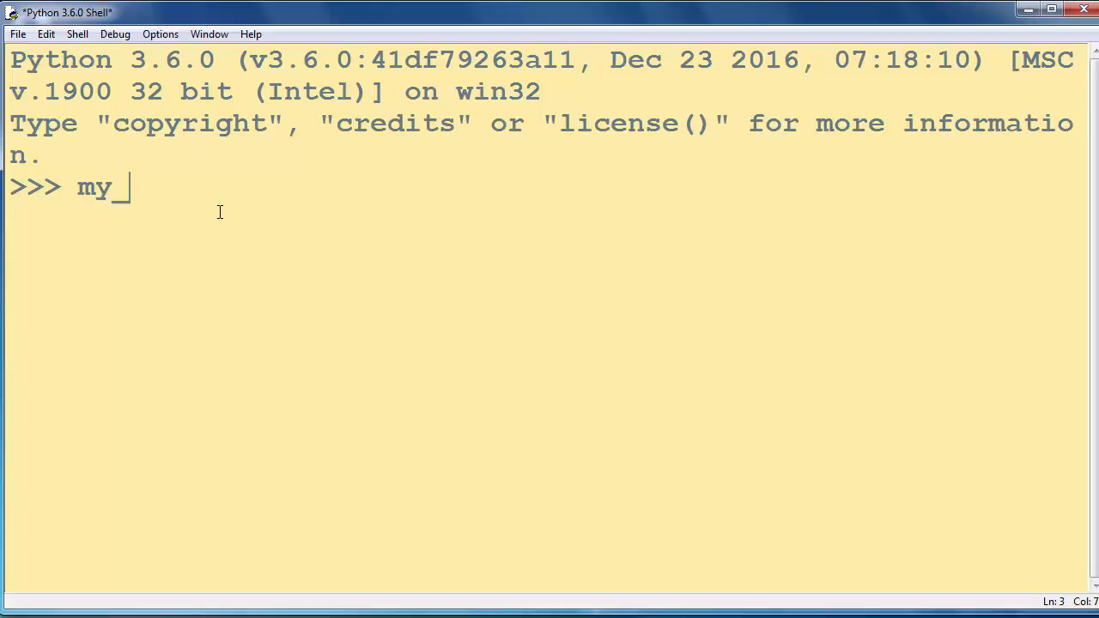
{"action": "type", "text": "int"}
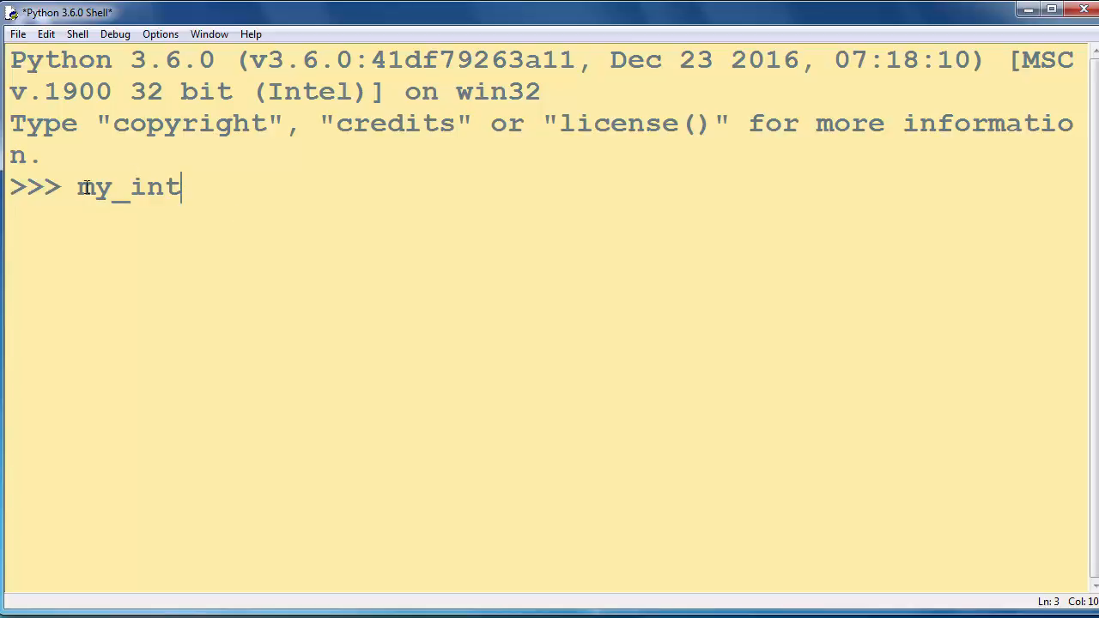
{"action": "mouse_move", "coordinate": [224, 182]}
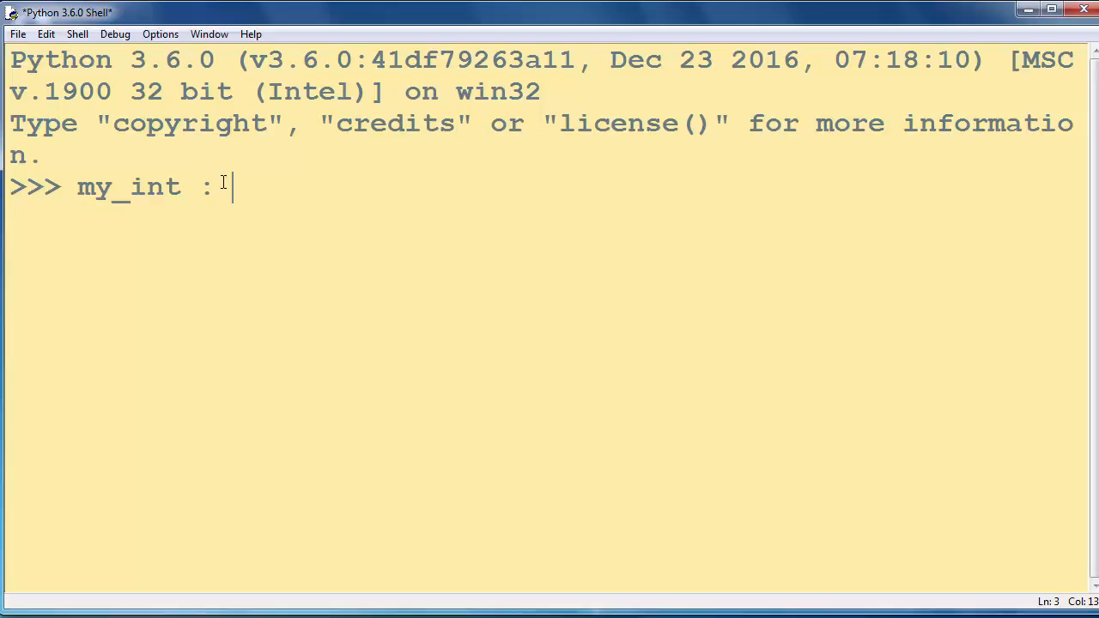
{"action": "type", "text": "int"}
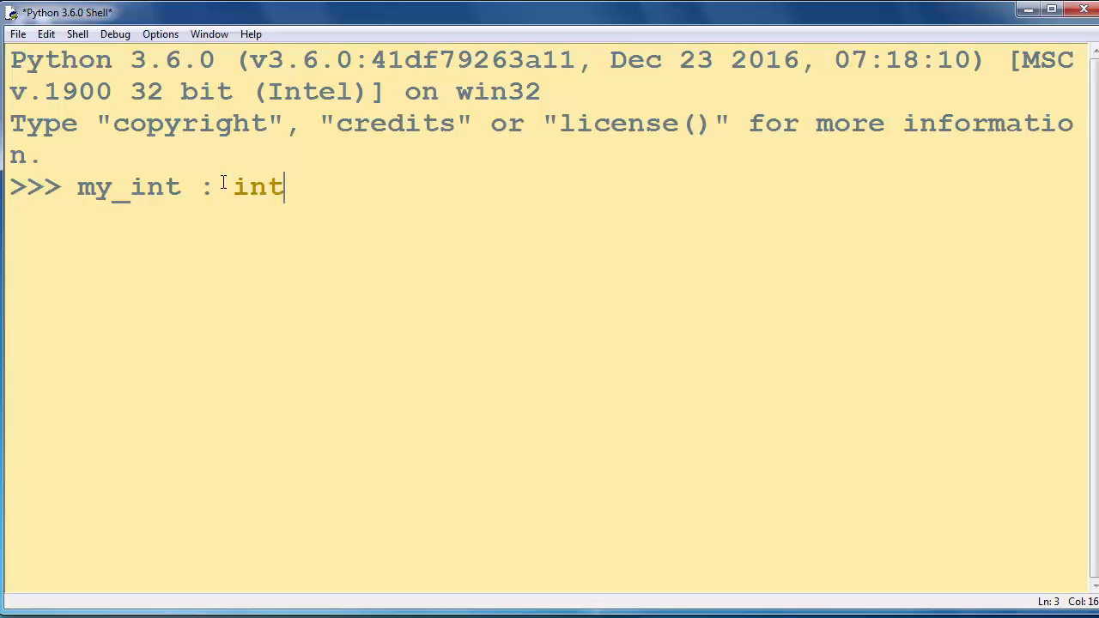
{"action": "double_click", "coordinate": [257, 186]}
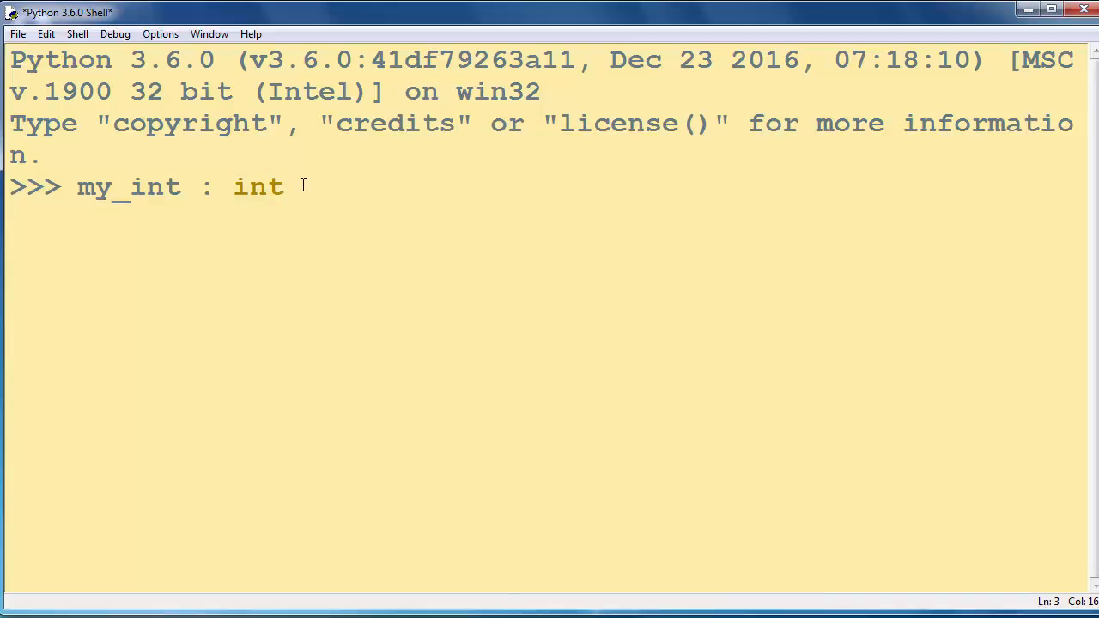
{"action": "type", "text": "my"}
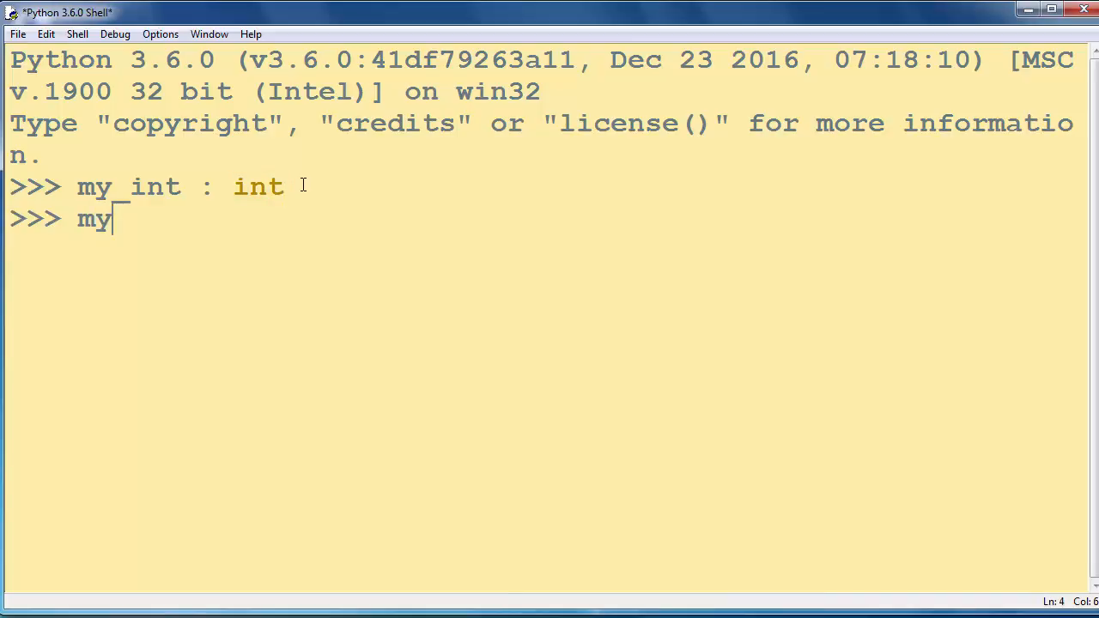
- Run `my_int_2 : int = 5`, retyping the int annotation along the way
{"action": "type", "text": "_int"}
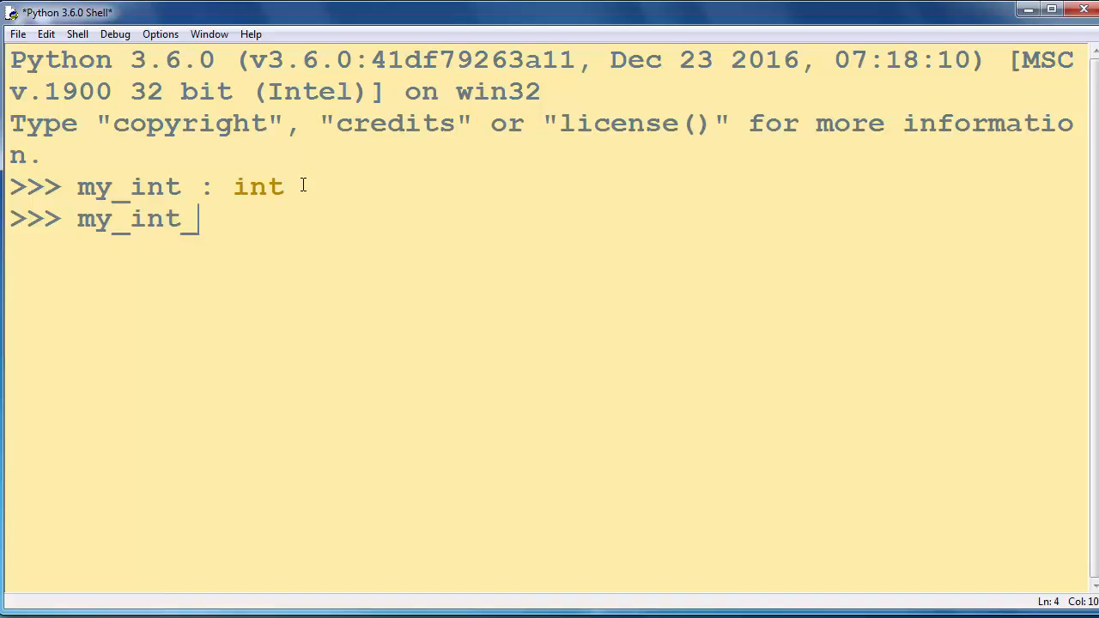
{"action": "type", "text": "2 :"}
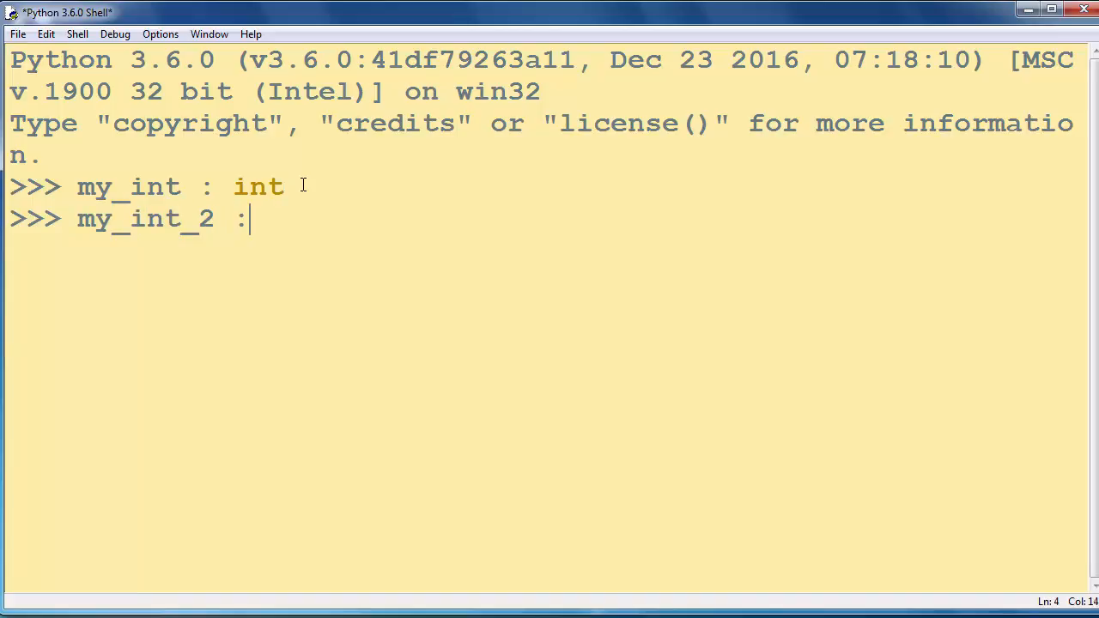
{"action": "type", "text": "int"}
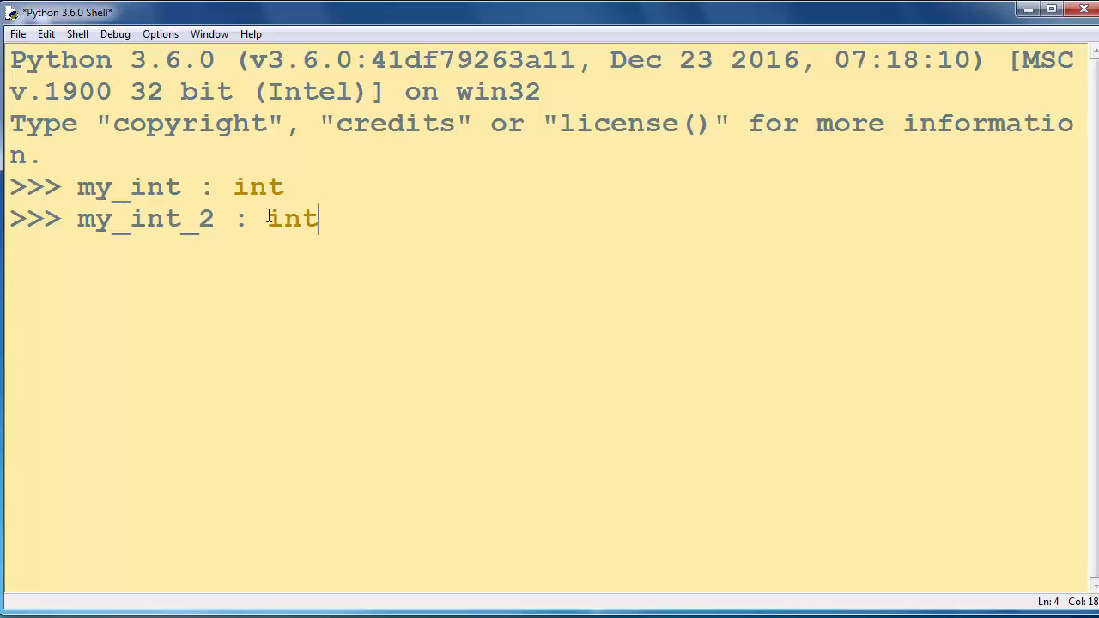
{"action": "double_click", "coordinate": [292, 218]}
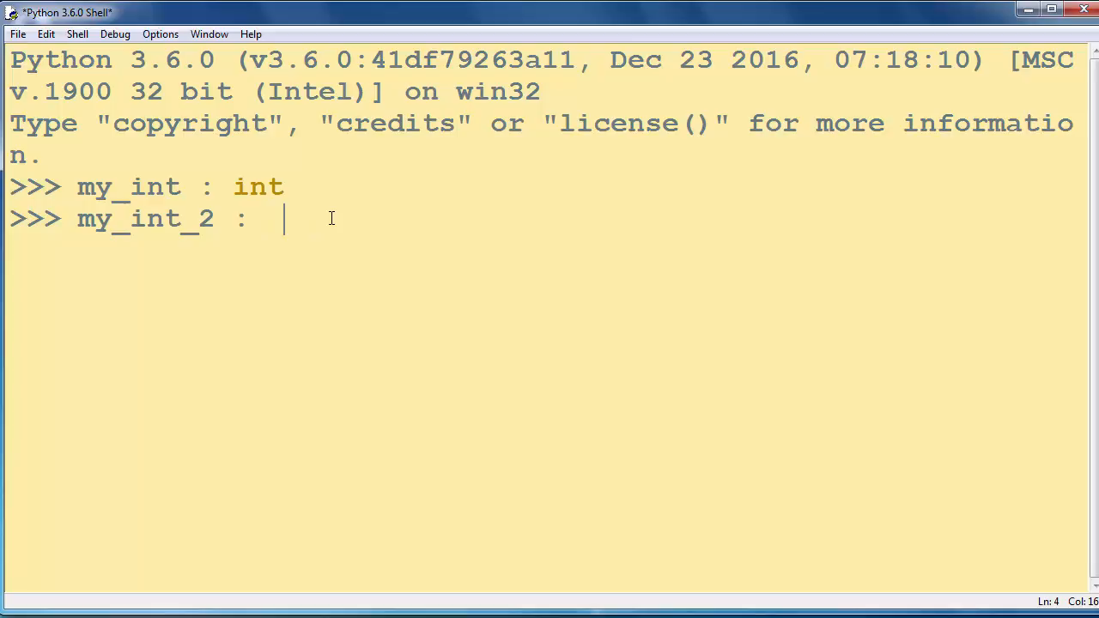
{"action": "type", "text": "int ="}
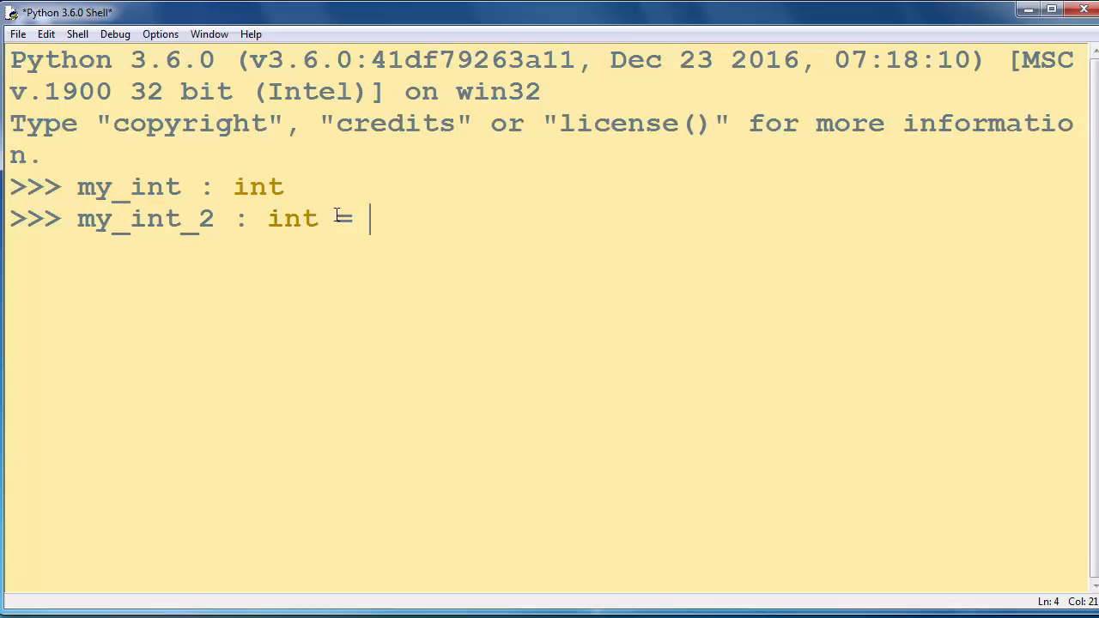
{"action": "type", "text": "="}
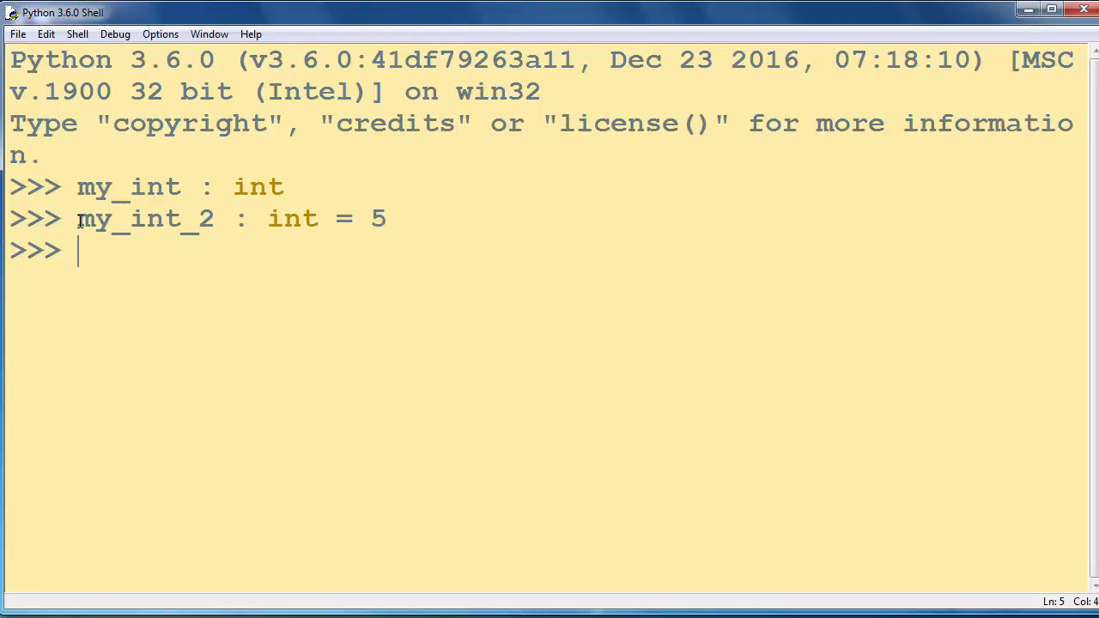
{"action": "left_click", "coordinate": [268, 218]}
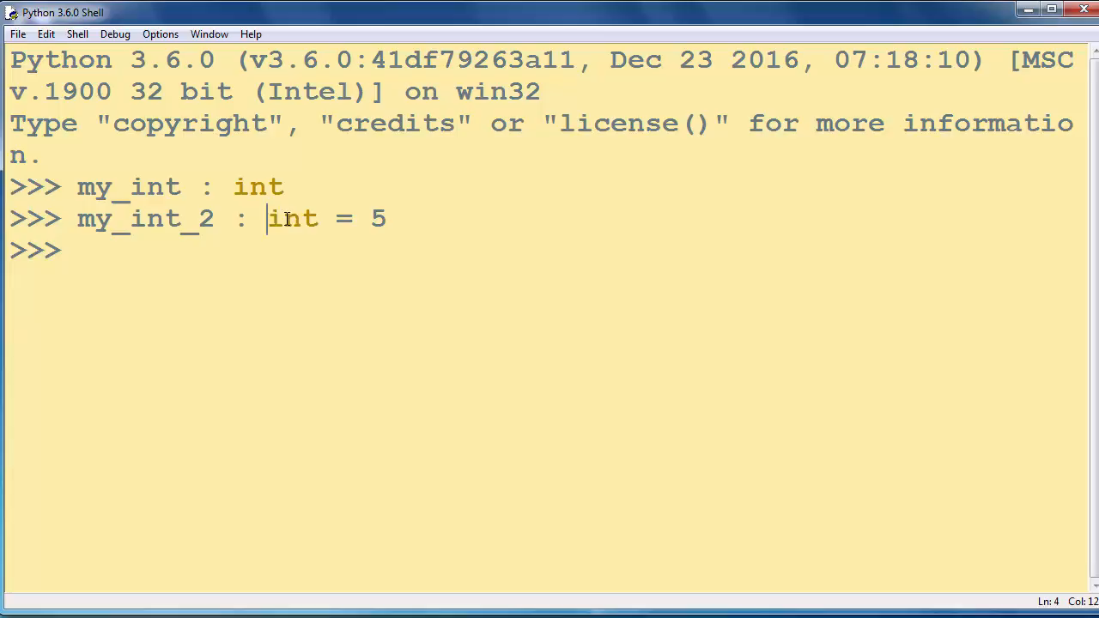
{"action": "double_click", "coordinate": [292, 218]}
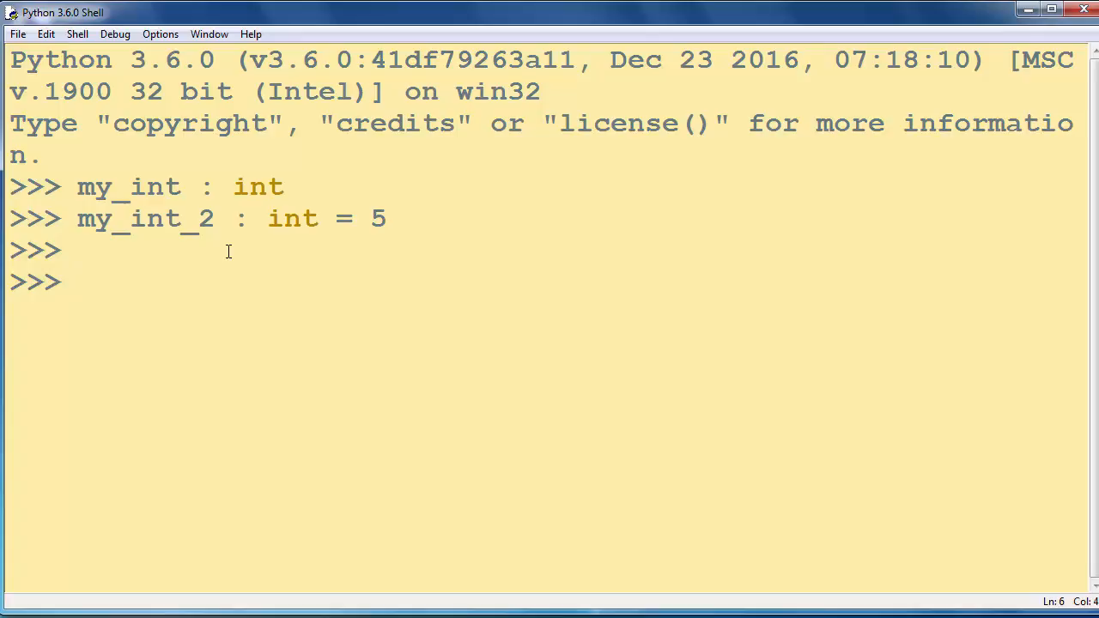
- Import List from the typing module with `from typing import List`
{"action": "left_click", "coordinate": [78, 281]}
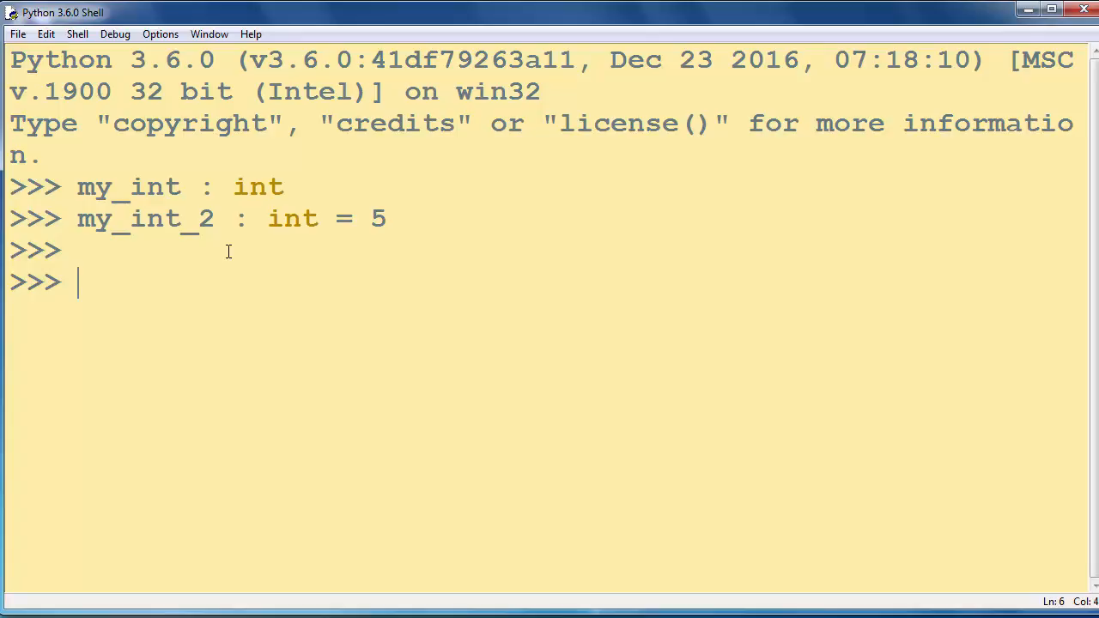
{"action": "type", "text": "f"}
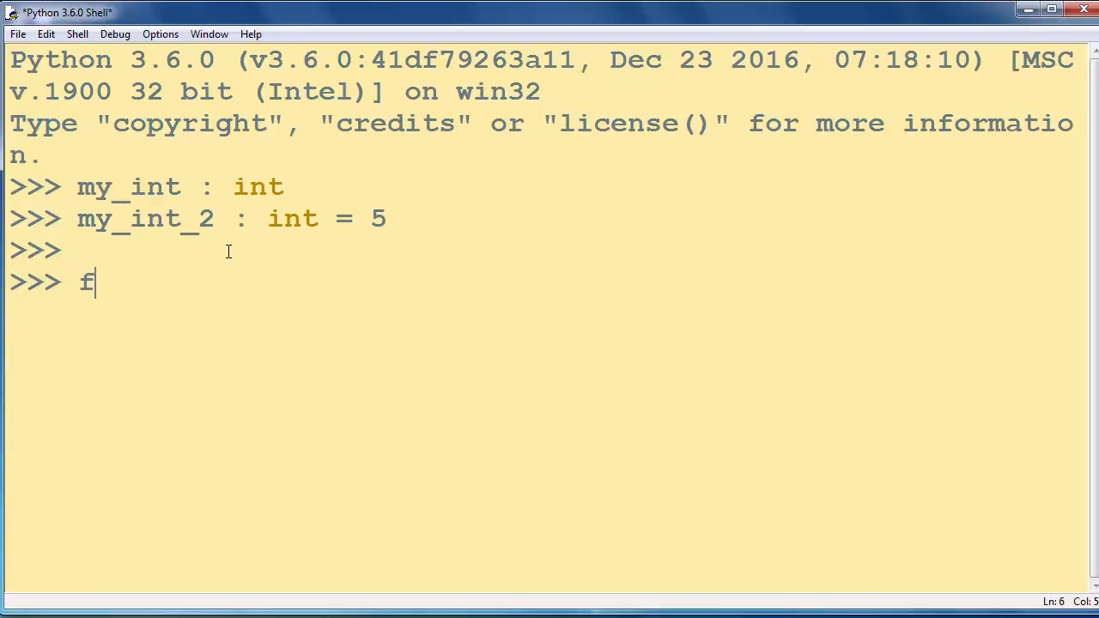
{"action": "type", "text": "rom ty"}
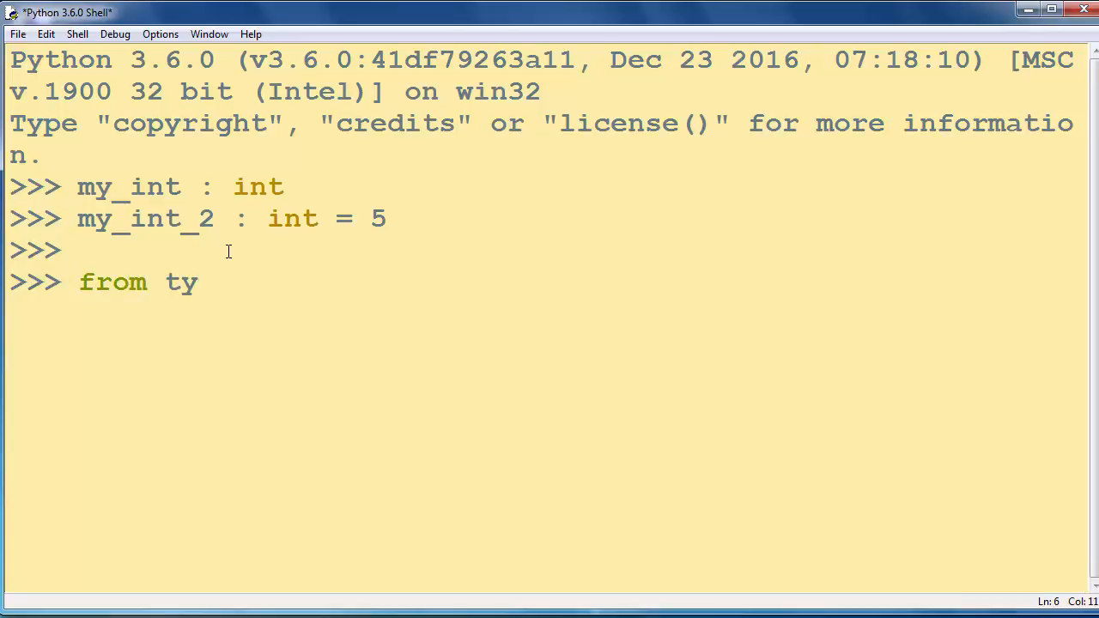
{"action": "type", "text": "ping"}
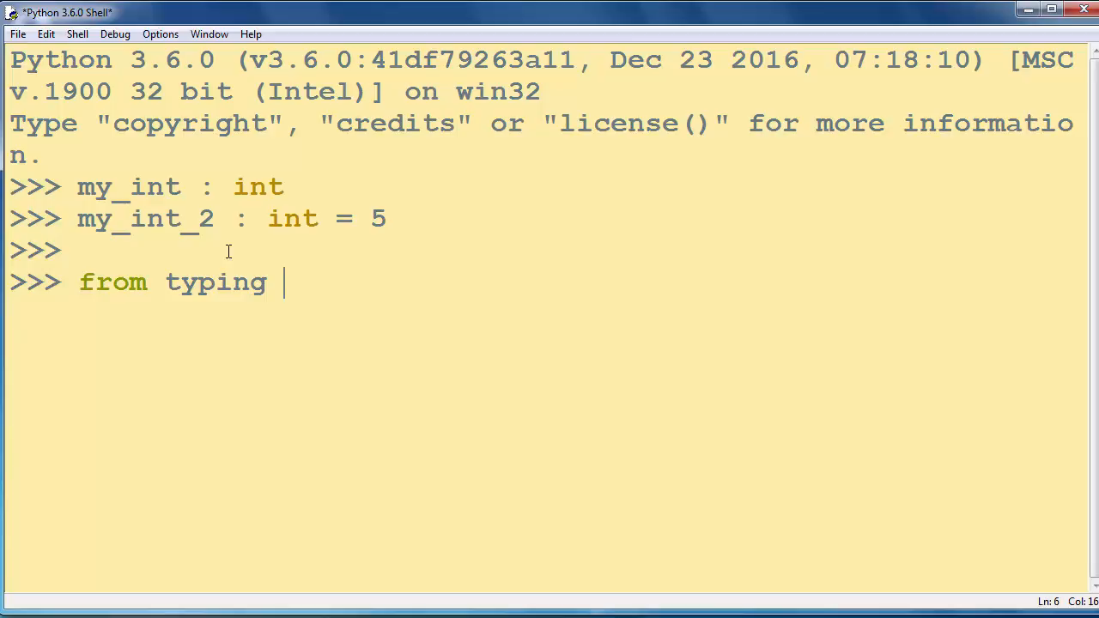
{"action": "type", "text": "import"}
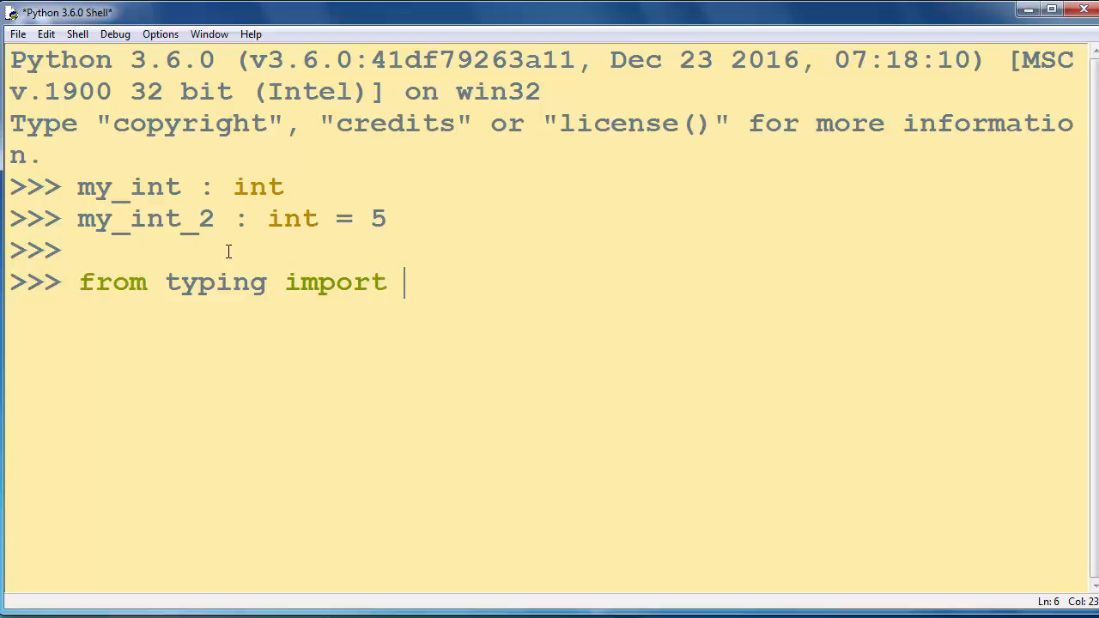
{"action": "type", "text": "List"}
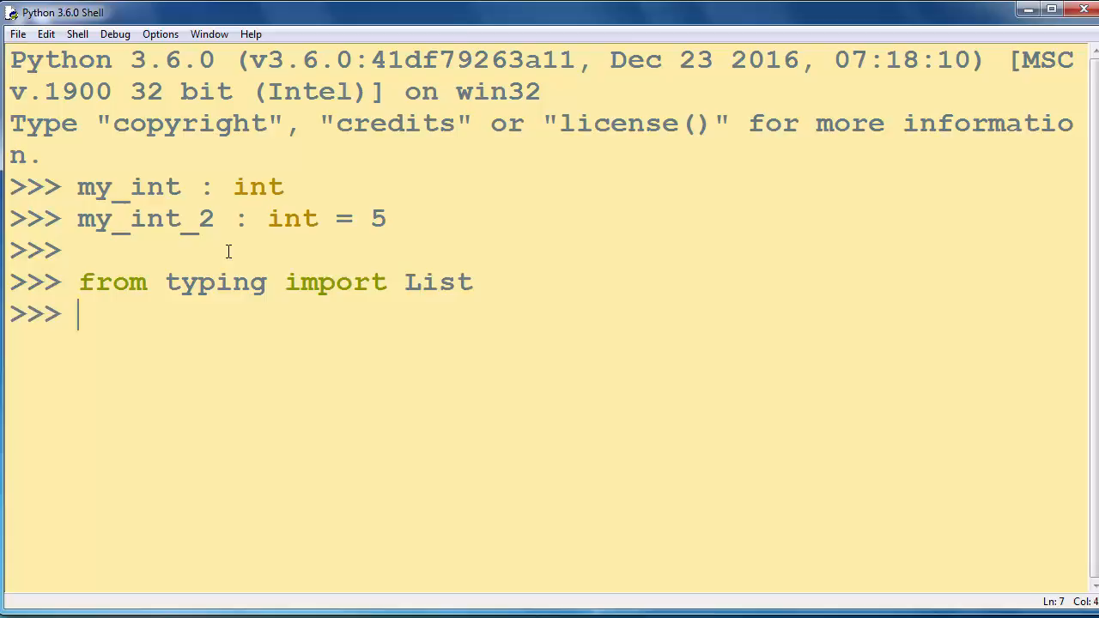
- Declare `my_list : List[int]` without a value
{"action": "type", "text": "m"}
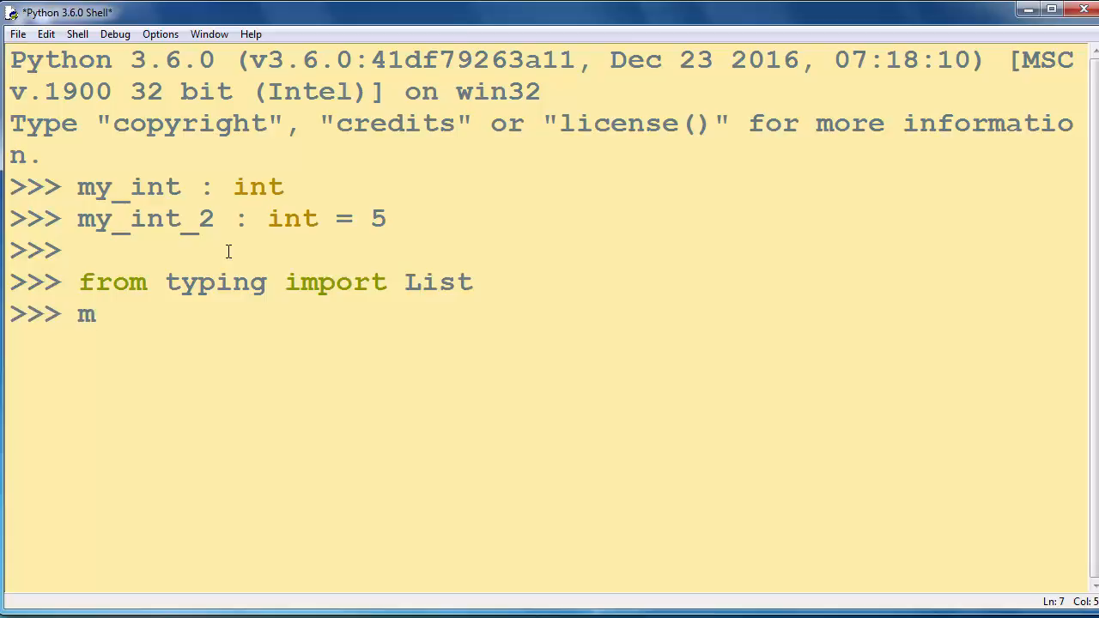
{"action": "type", "text": "y_list : L"}
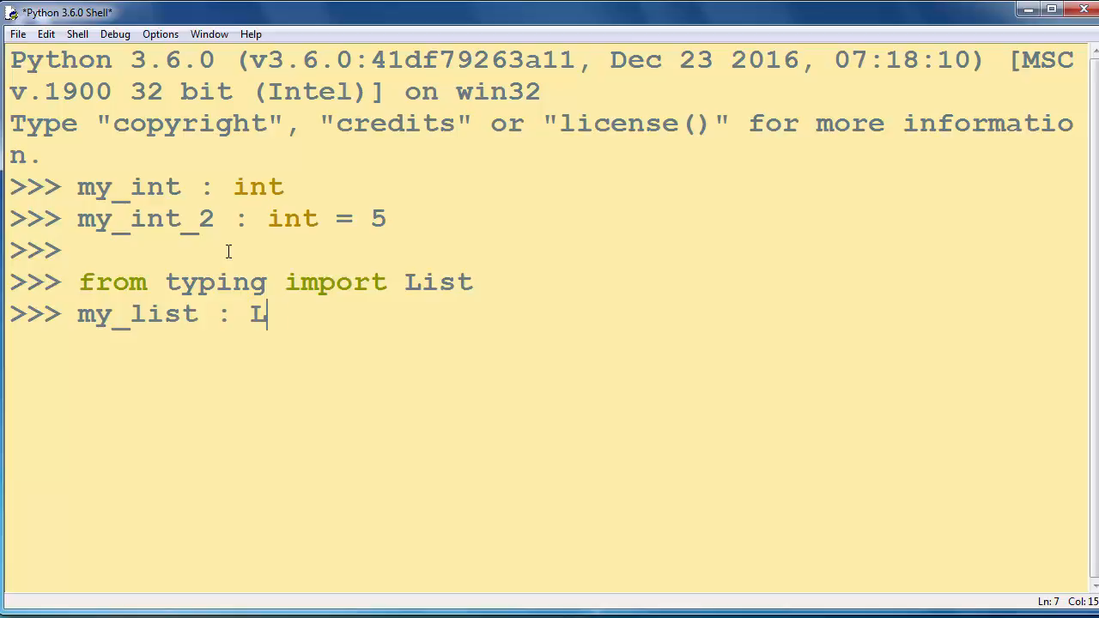
{"action": "type", "text": "ist["}
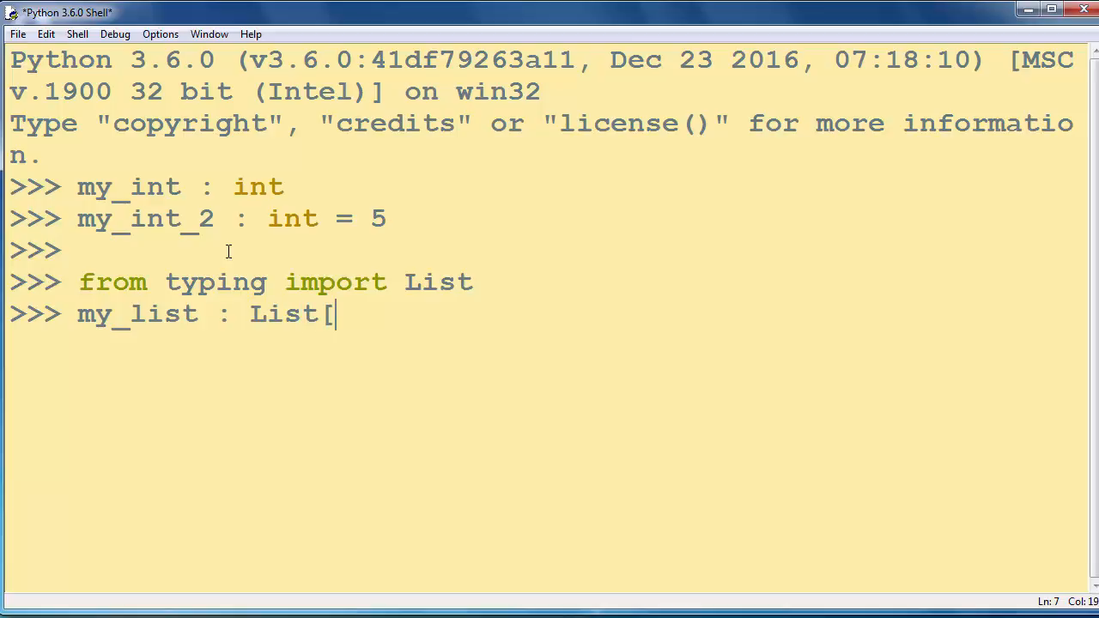
{"action": "double_click", "coordinate": [137, 313]}
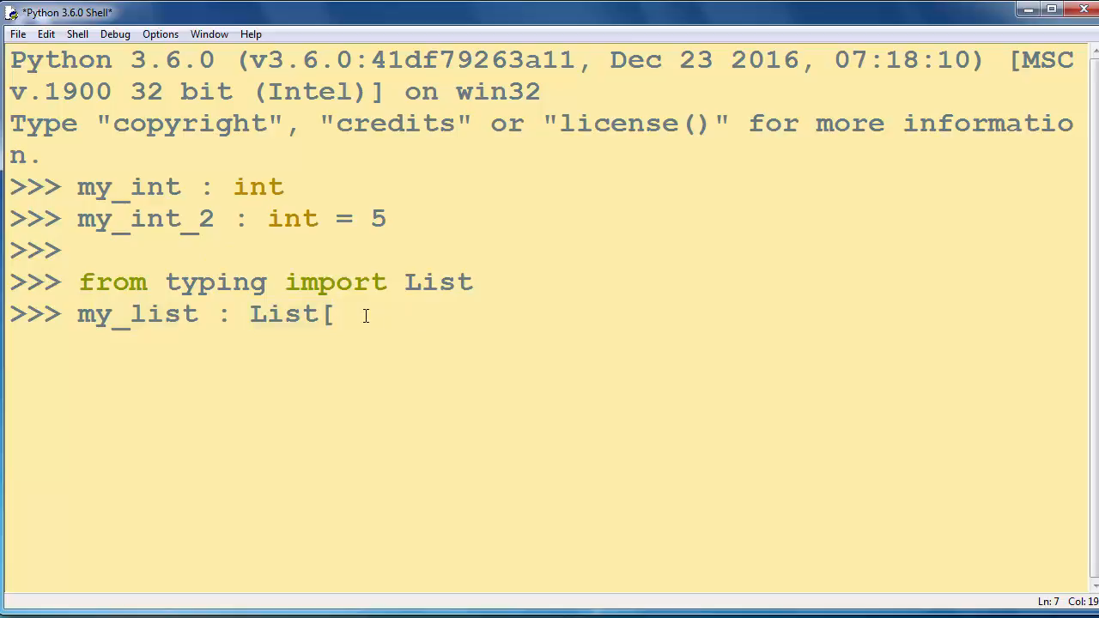
{"action": "type", "text": "int]"}
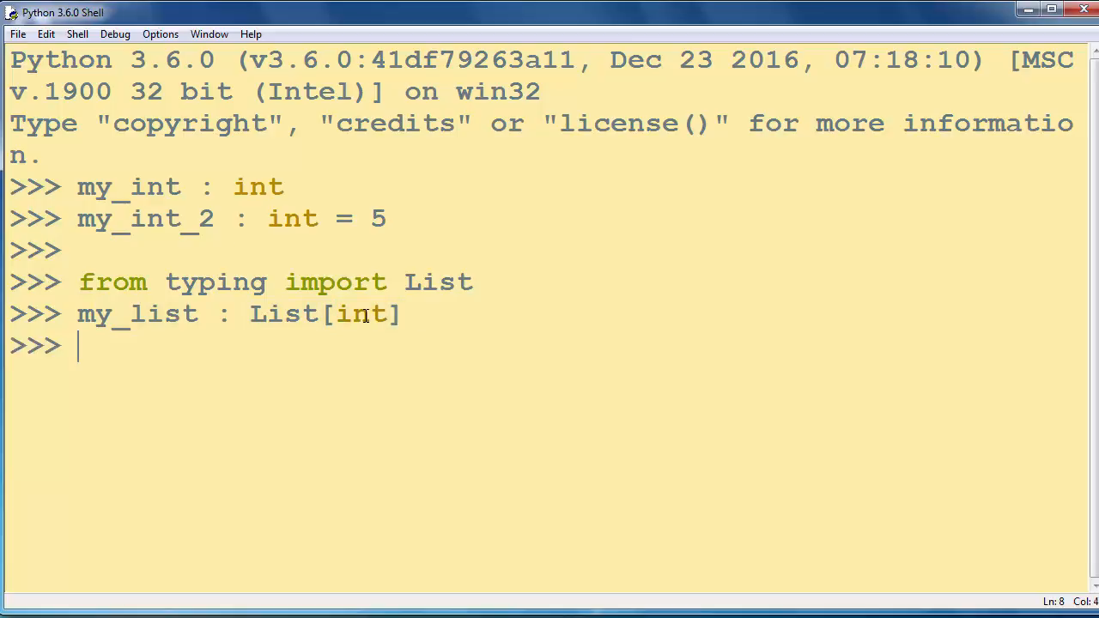
- Type `my_list_2: List[int] = [1, 2, 4, 5]` at the prompt without running it
{"action": "type", "text": "my_list"}
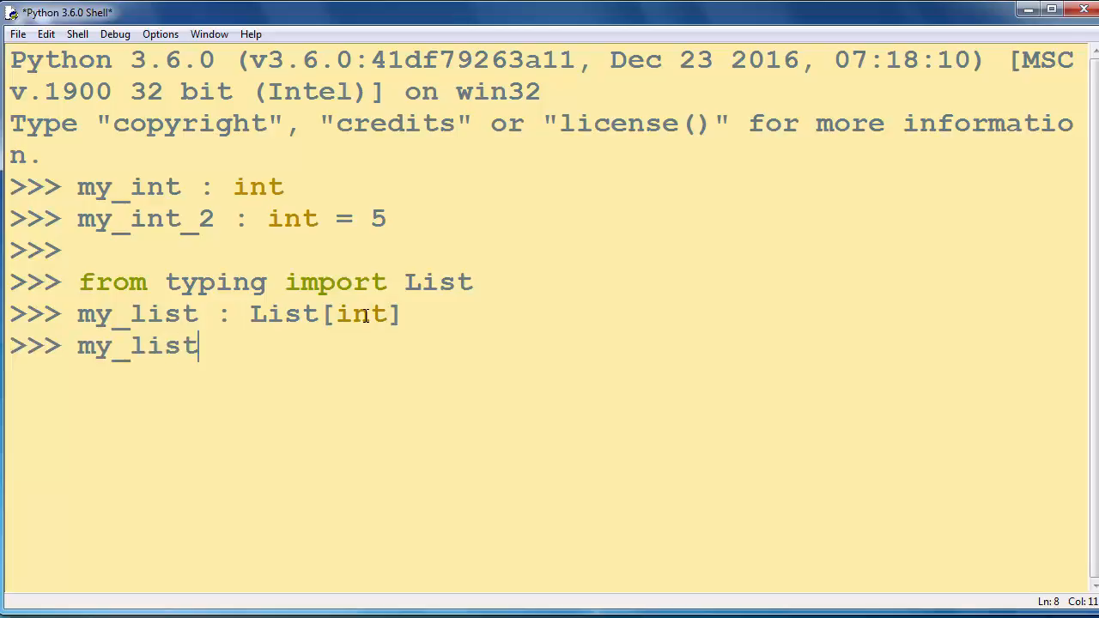
{"action": "type", "text": "_2: List"}
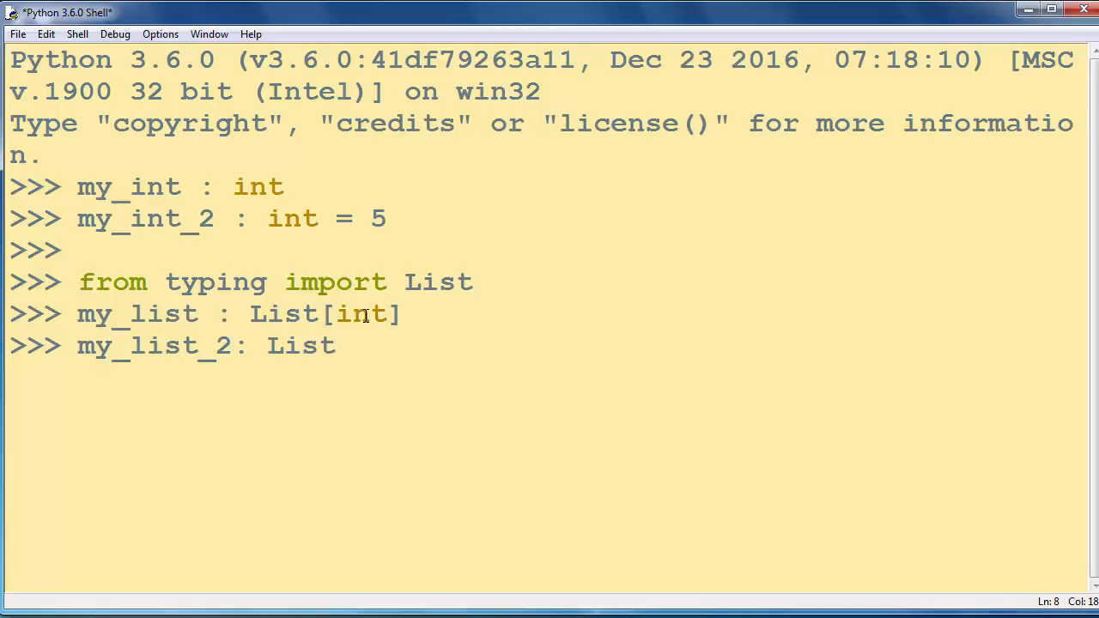
{"action": "type", "text": "[int] = [1]"}
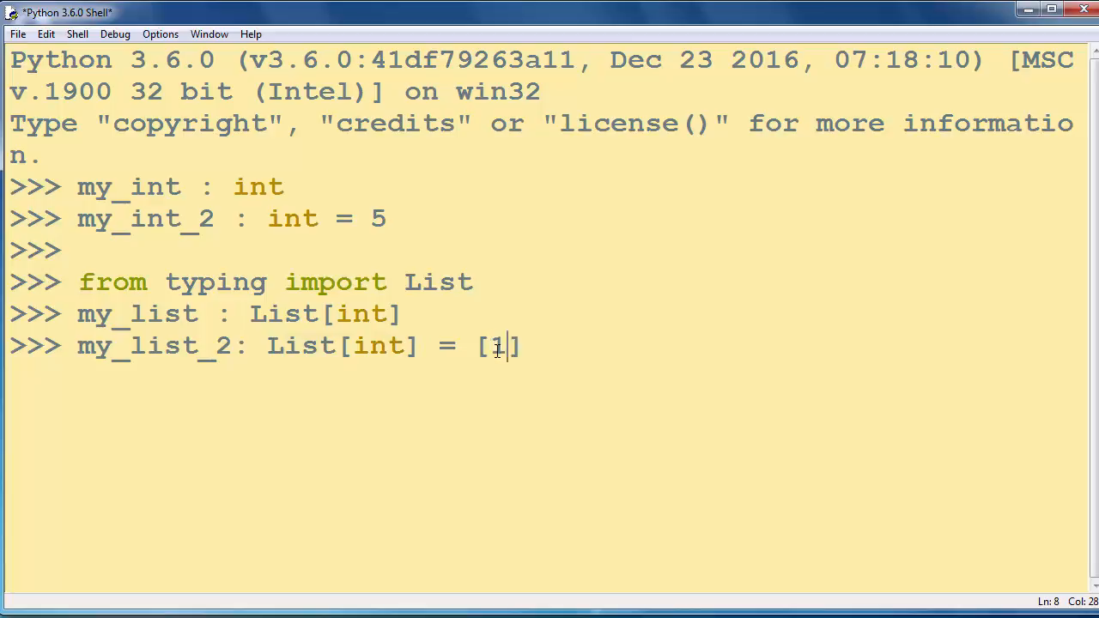
{"action": "type", "text": ", 2,"}
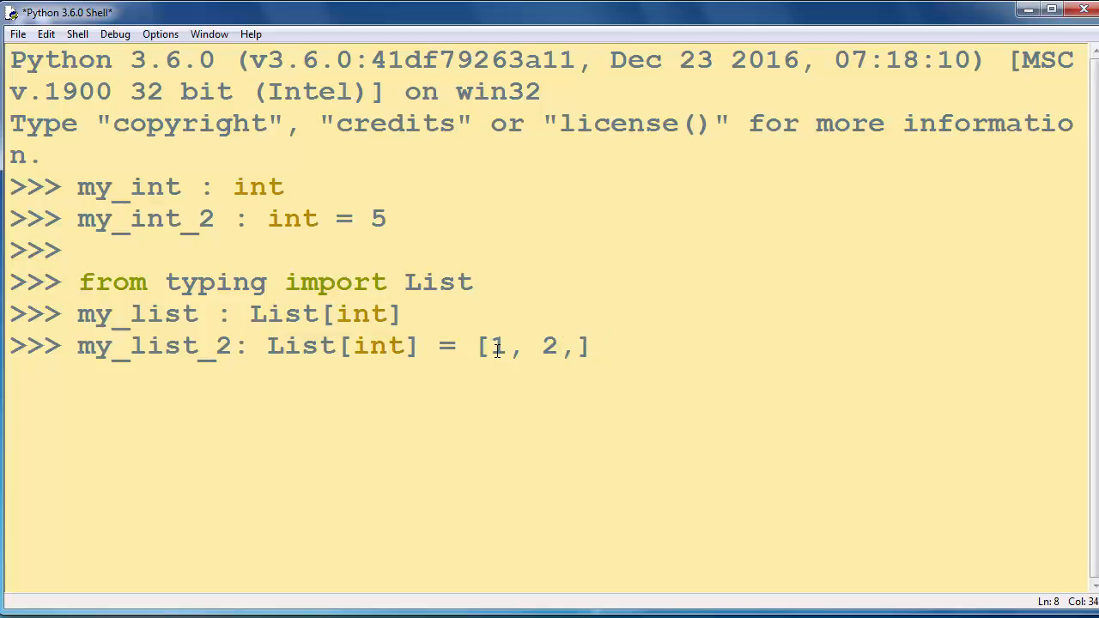
{"action": "type", "text": "4, 5]"}
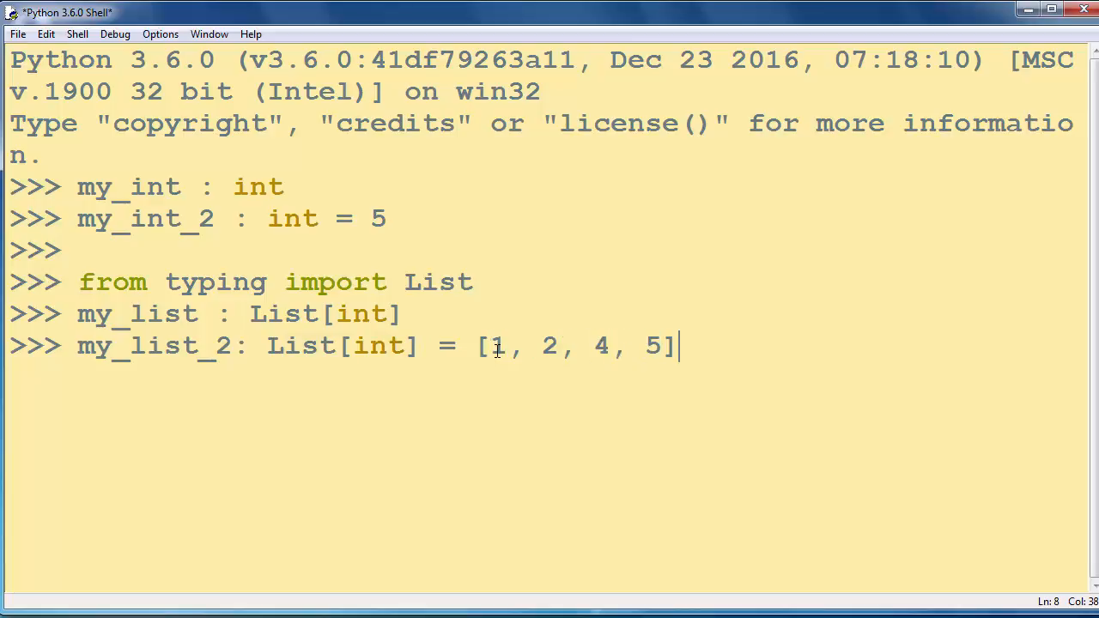